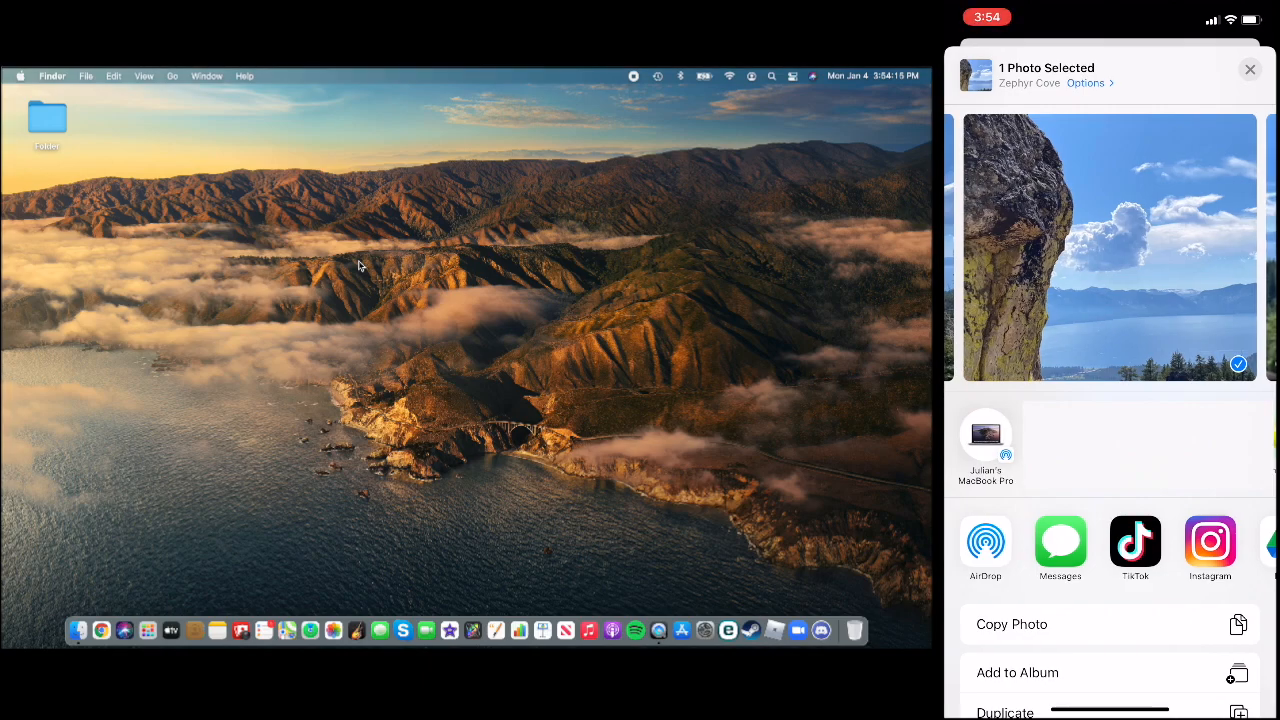
{"action": "mouse_move", "coordinate": [678, 184]}
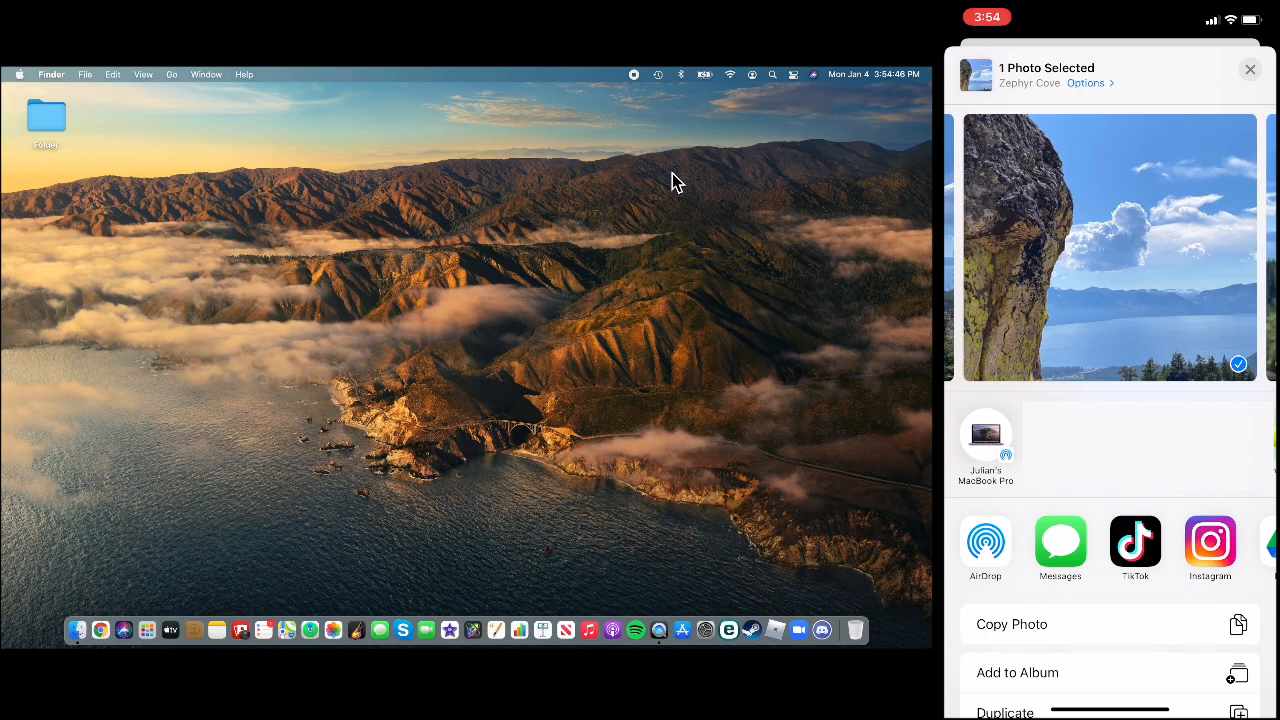
- Reveal the Mac's Control Center from the menu bar
{"action": "left_click", "coordinate": [792, 74]}
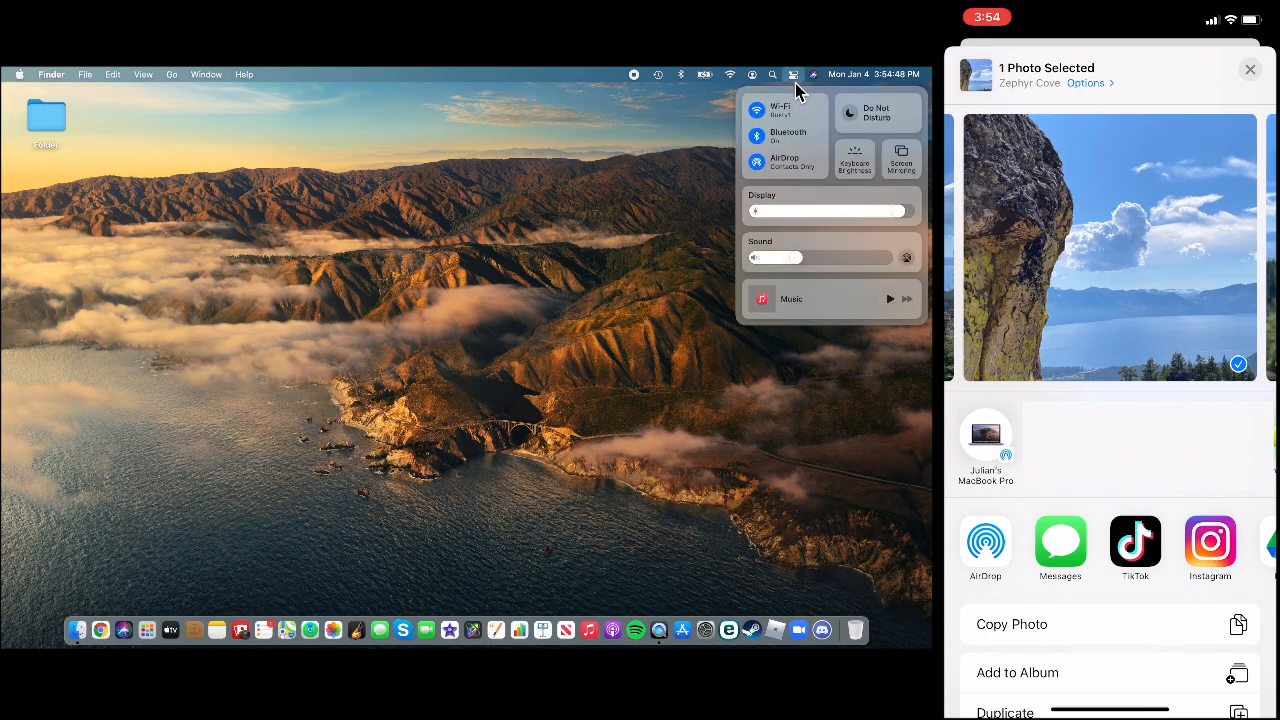
{"action": "mouse_move", "coordinate": [798, 104]}
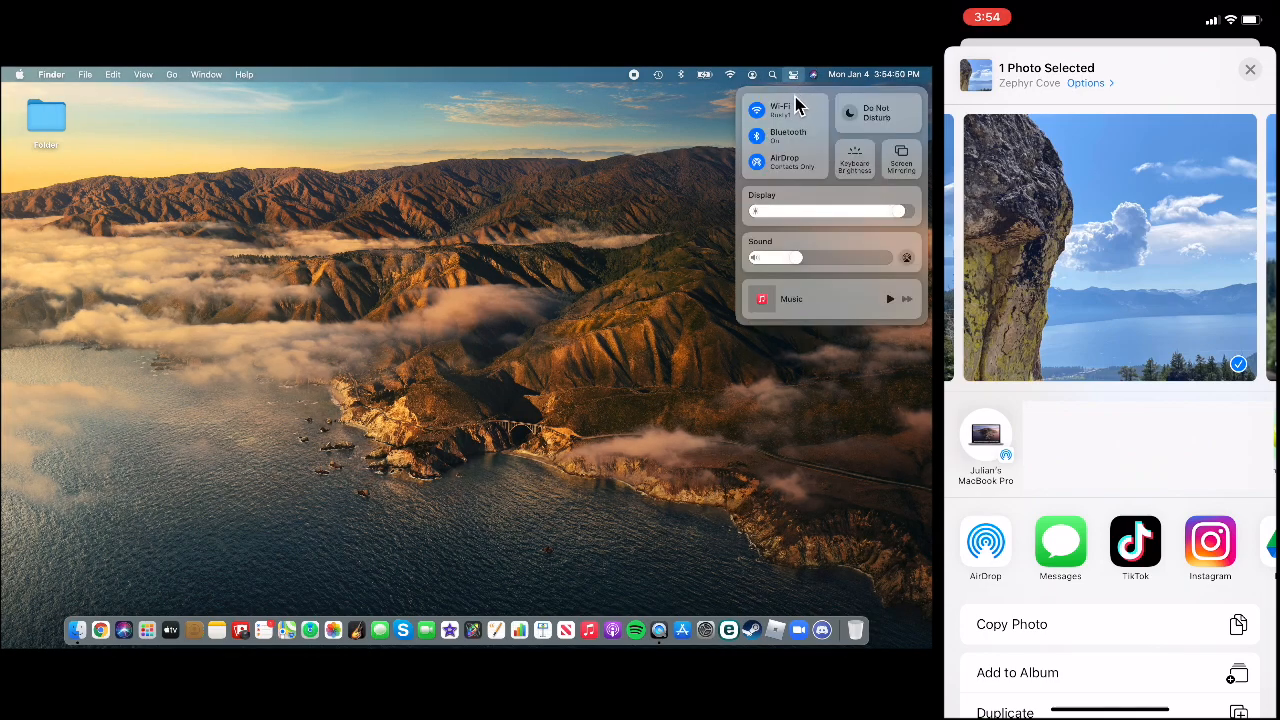
{"action": "mouse_move", "coordinate": [820, 120]}
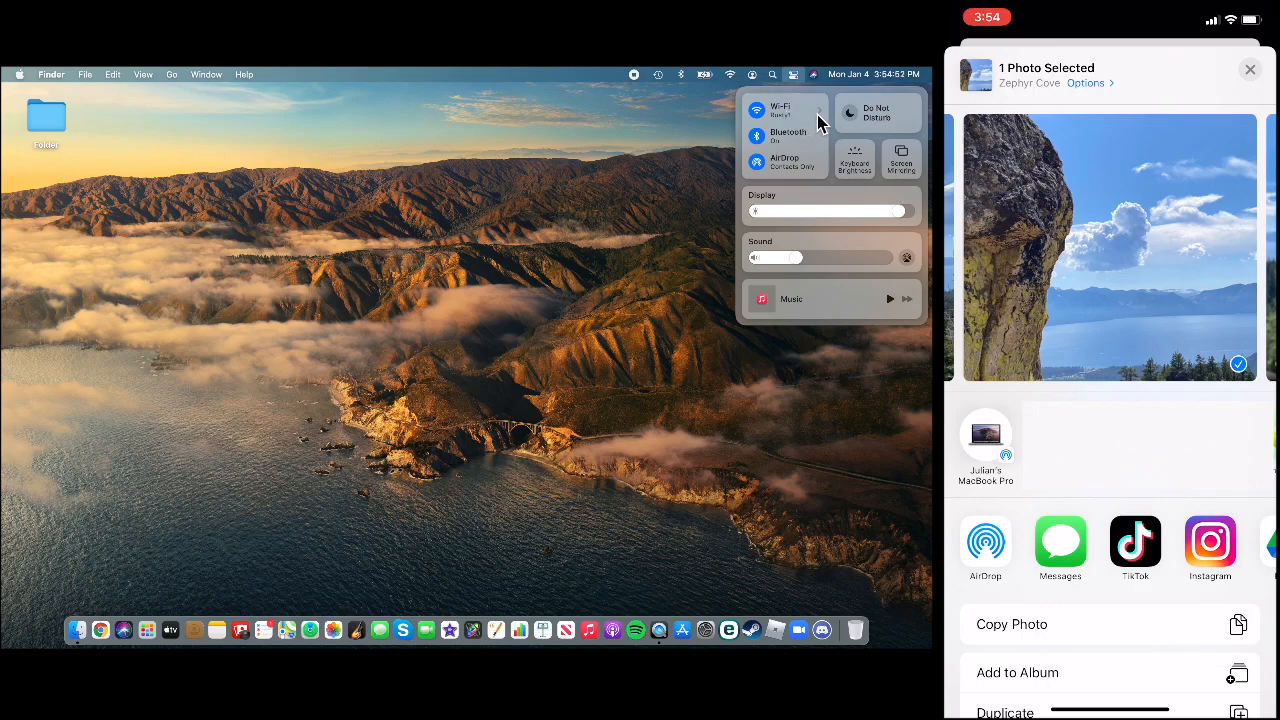
{"action": "mouse_move", "coordinate": [822, 148]}
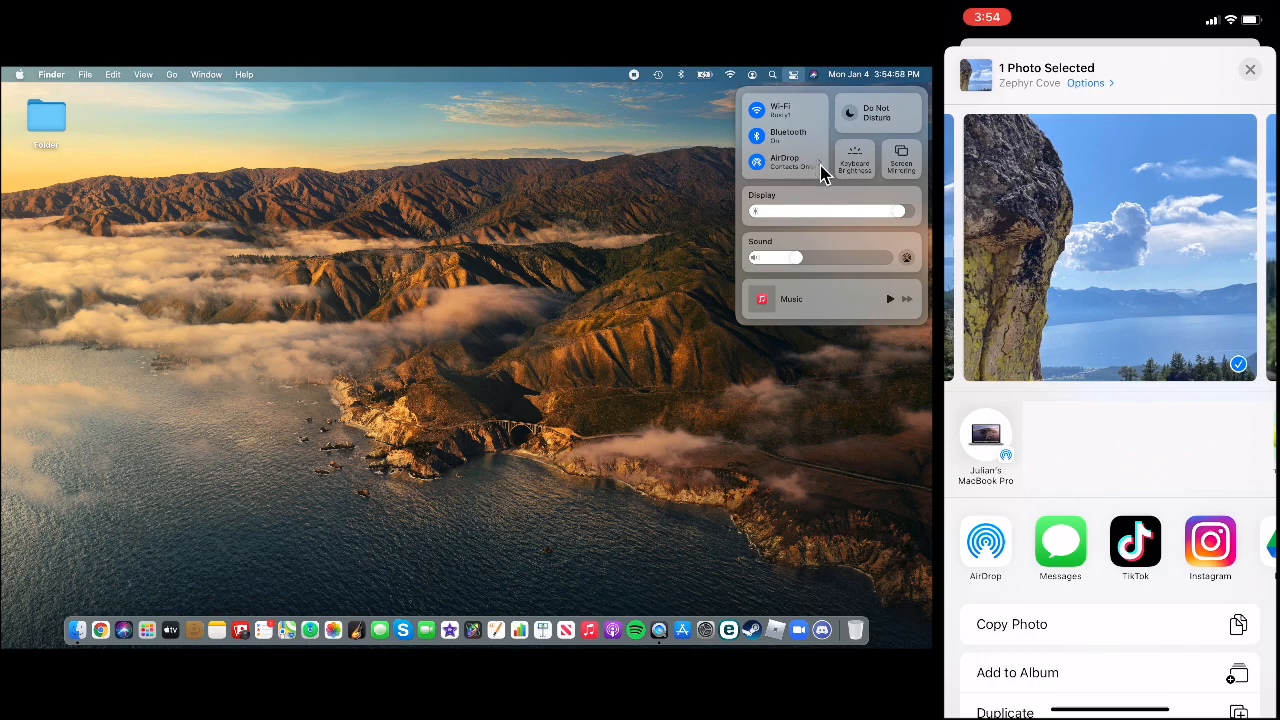
- Check the Mac's AirDrop receiving setting is Contacts Only, then dismiss the panel
{"action": "left_click", "coordinate": [784, 162]}
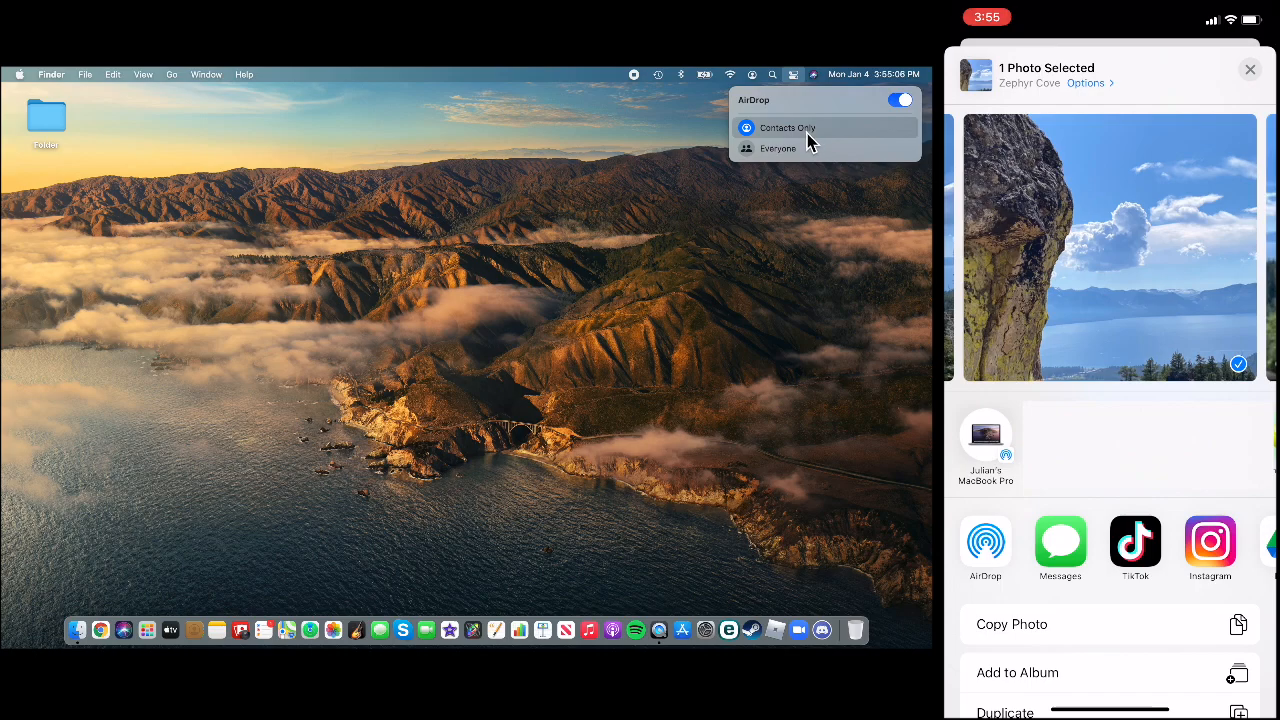
{"action": "mouse_move", "coordinate": [810, 148]}
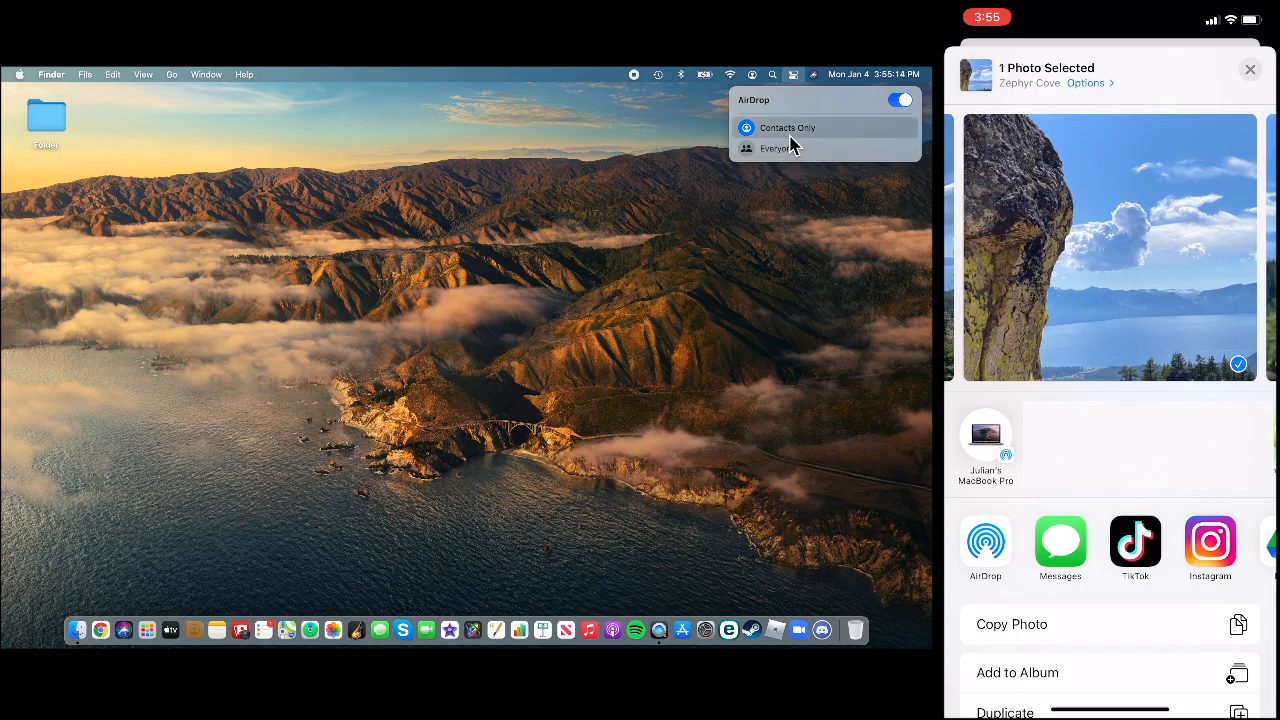
{"action": "mouse_move", "coordinate": [792, 148]}
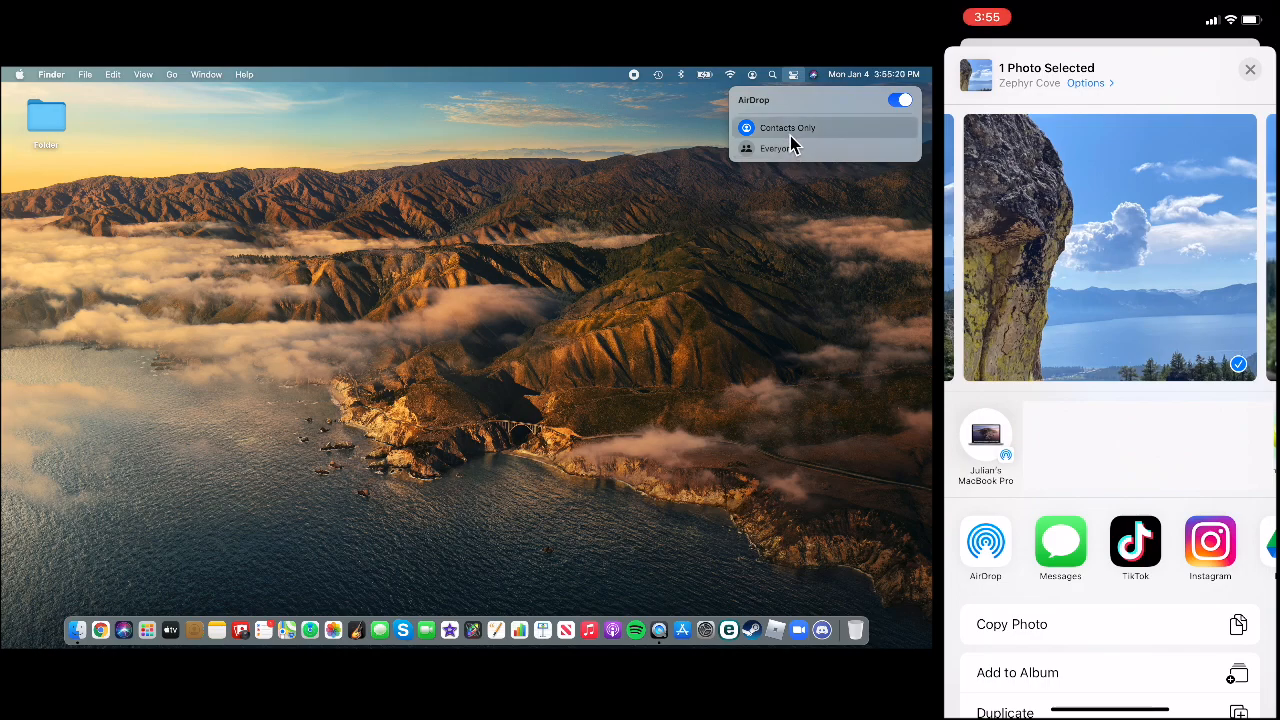
{"action": "mouse_move", "coordinate": [796, 148]}
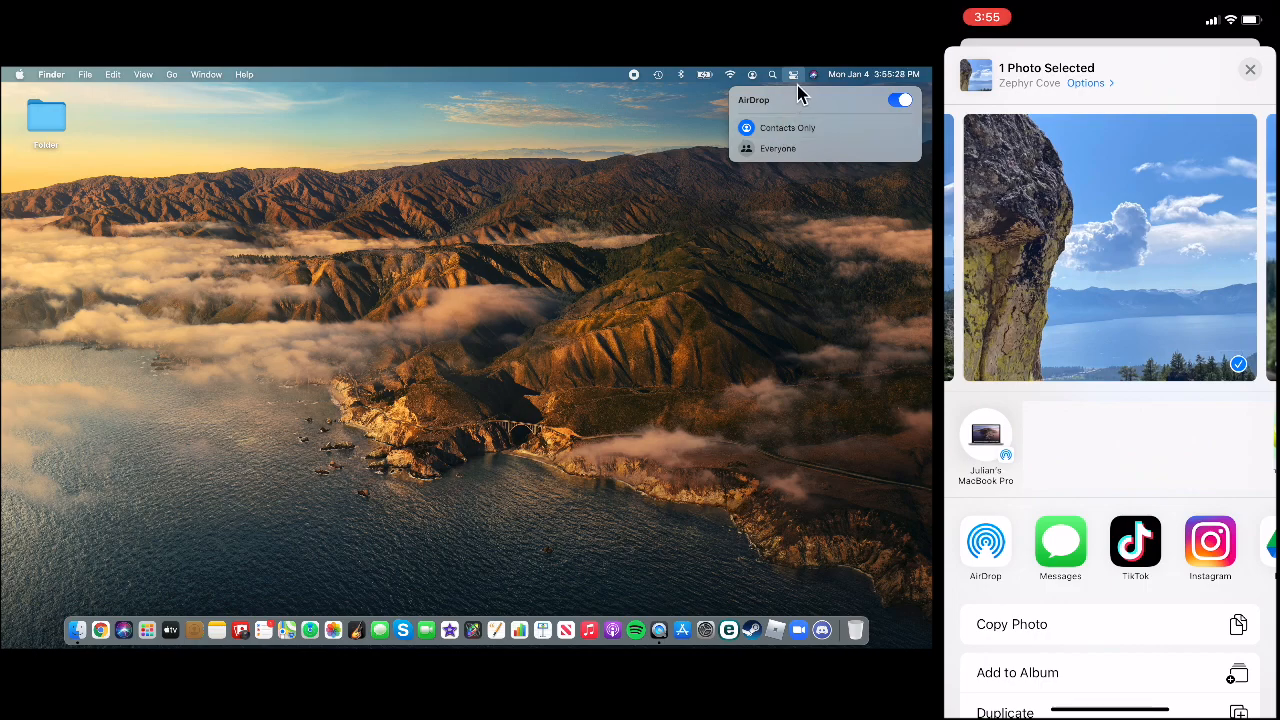
{"action": "left_click", "coordinate": [898, 100]}
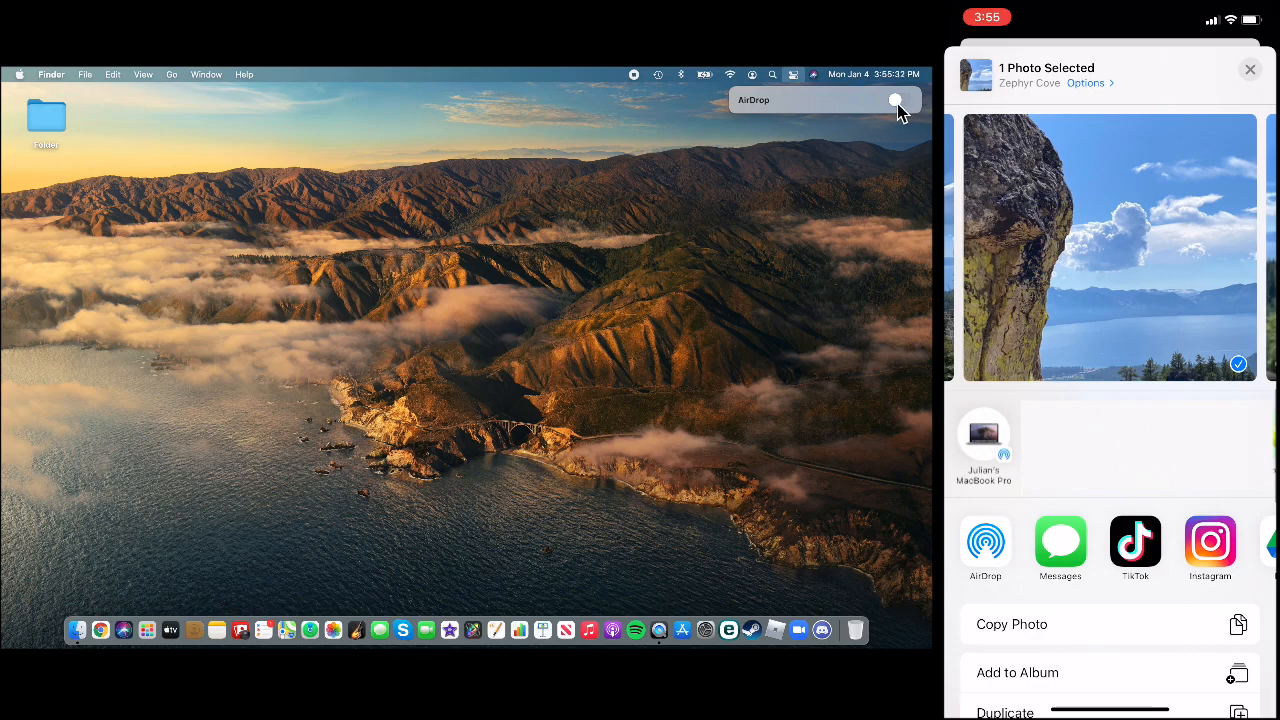
{"action": "left_click", "coordinate": [896, 100]}
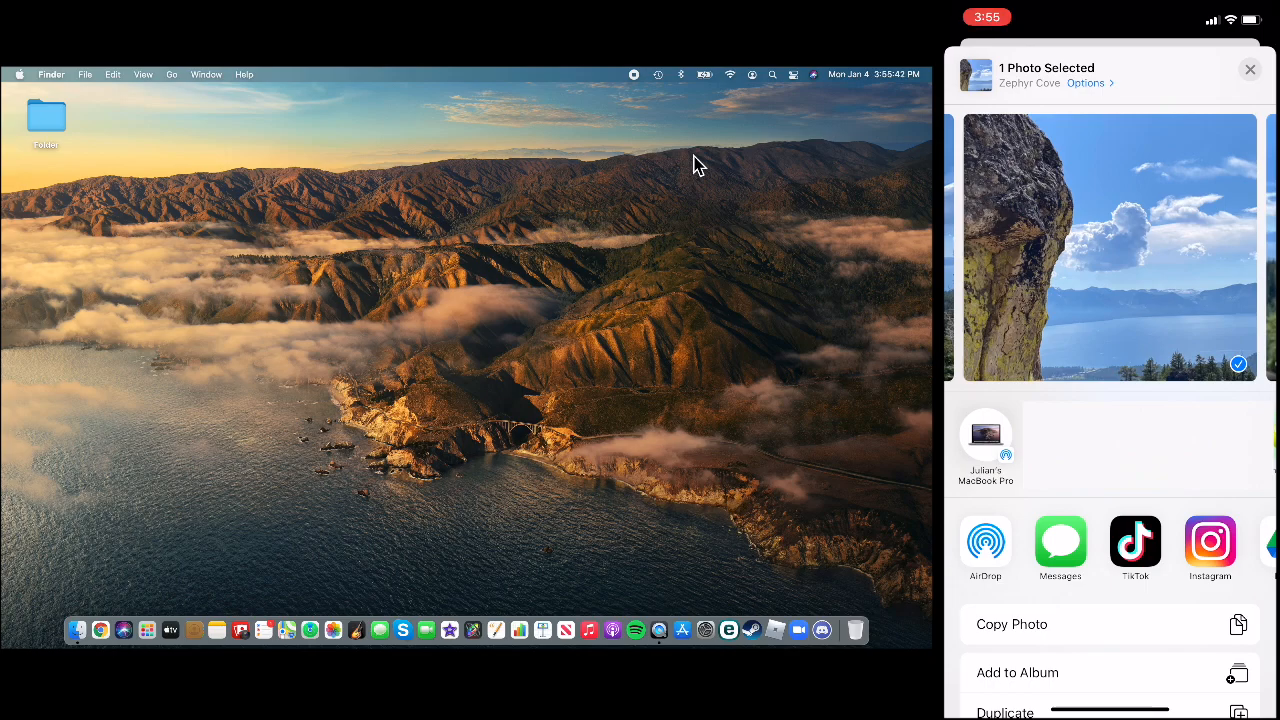
- AirDrop the photo to the MacBook Pro and select it in Downloads
{"action": "left_click", "coordinate": [984, 544]}
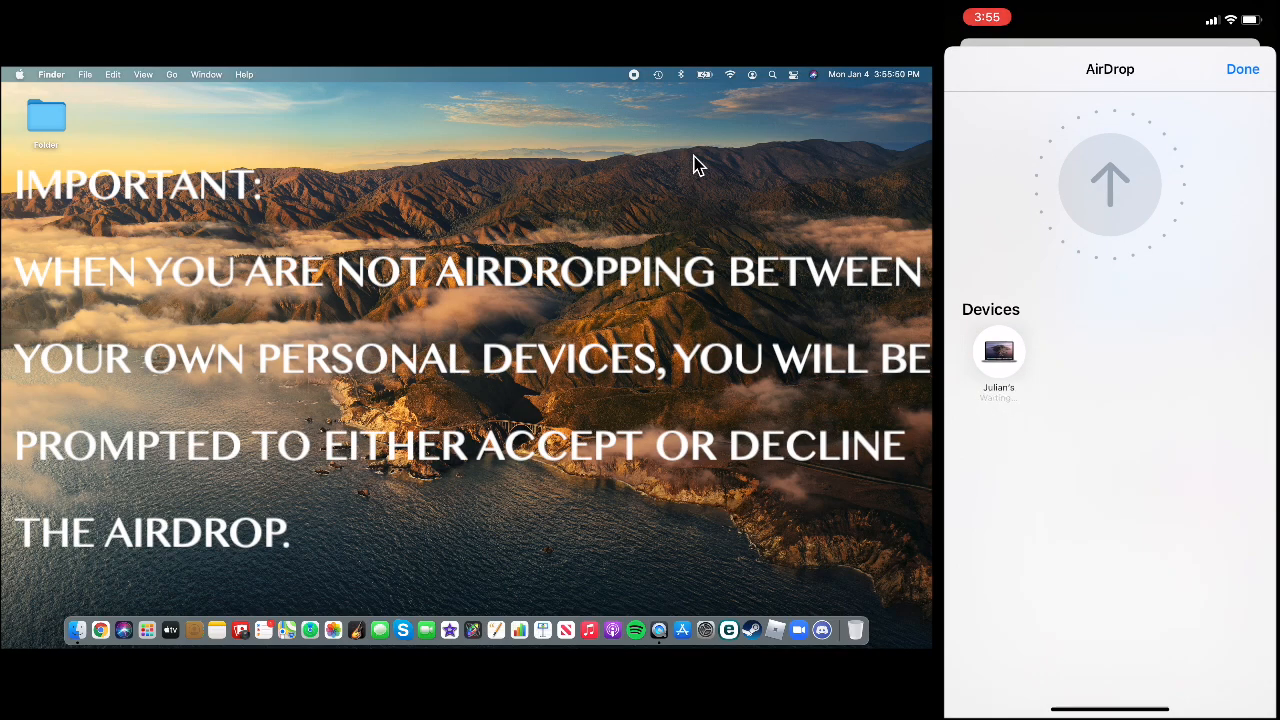
{"action": "left_click", "coordinate": [998, 352]}
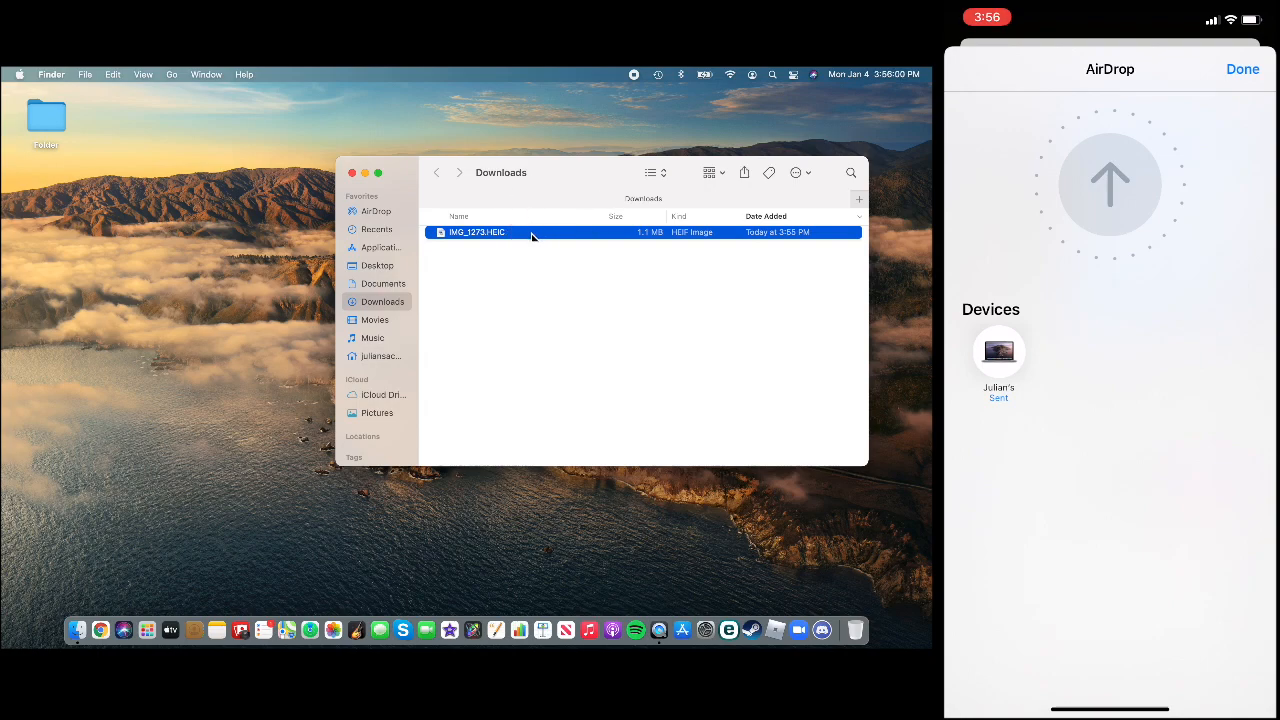
- Move IMG_1273.HEIC from Downloads onto the desktop and close the Downloads window
{"action": "left_click_drag", "start_coordinate": [476, 232], "coordinate": [228, 314]}
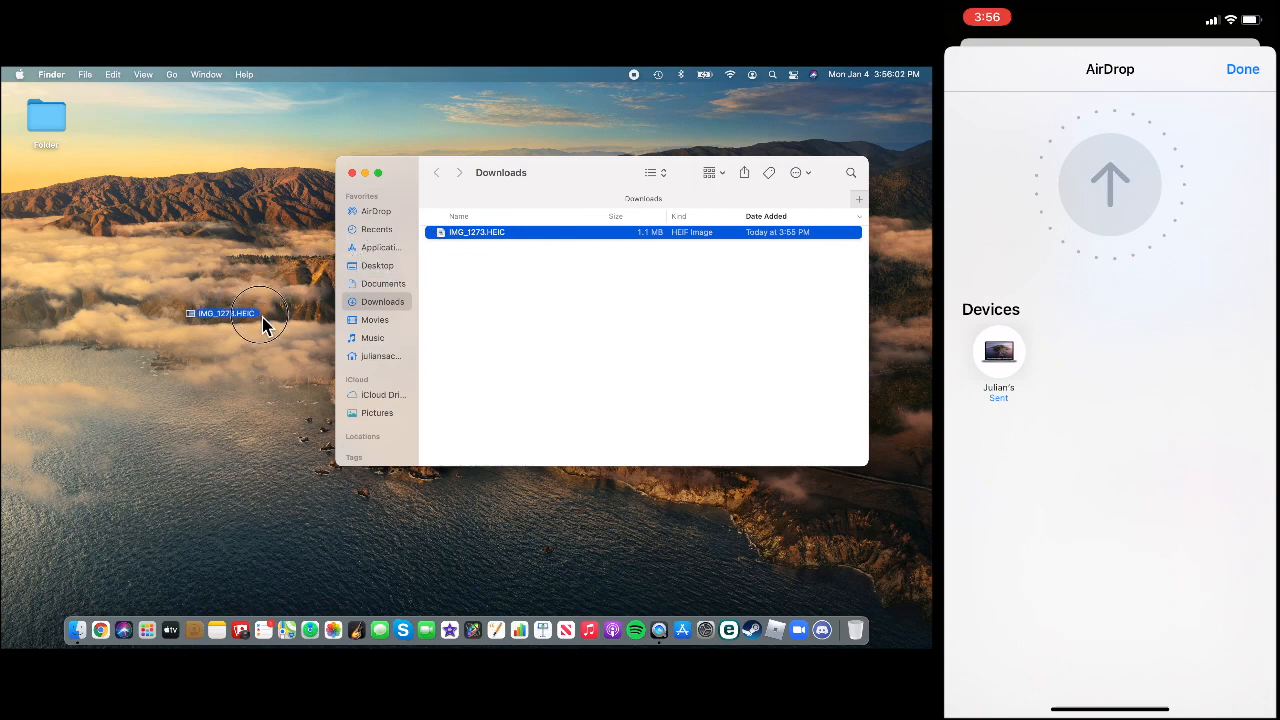
{"action": "left_click_drag", "start_coordinate": [476, 232], "coordinate": [214, 300]}
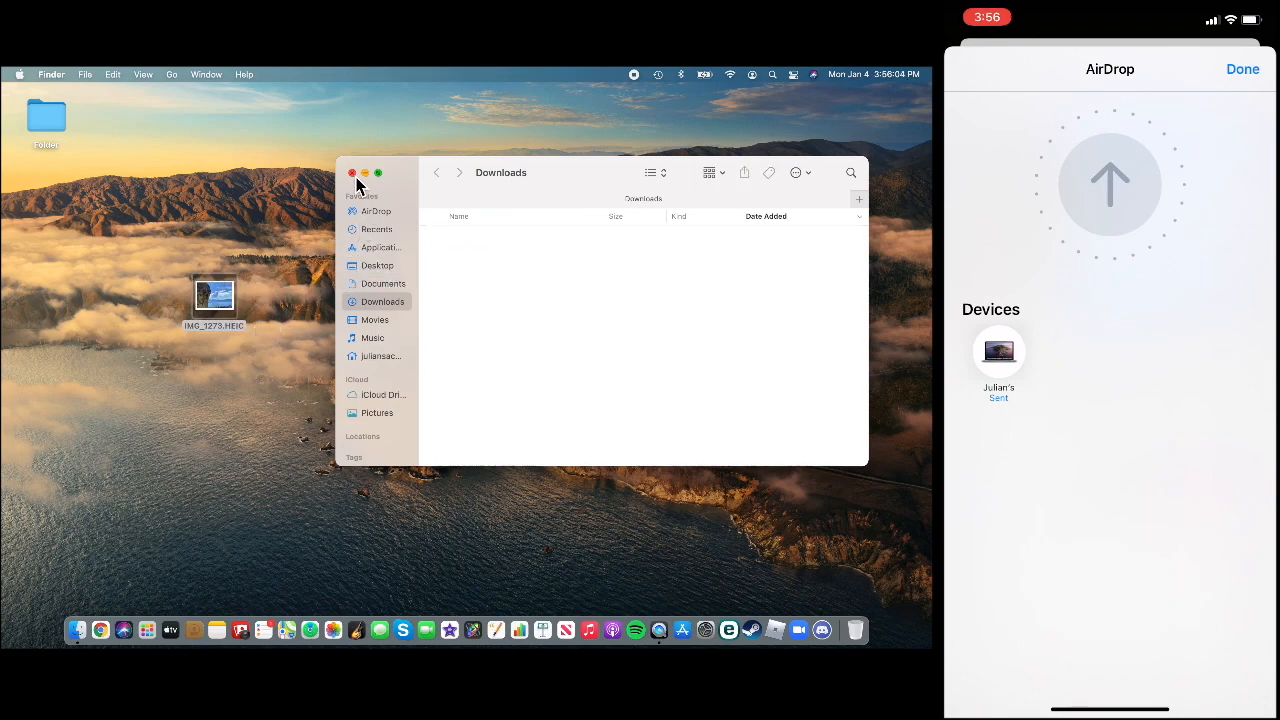
{"action": "left_click", "coordinate": [352, 172]}
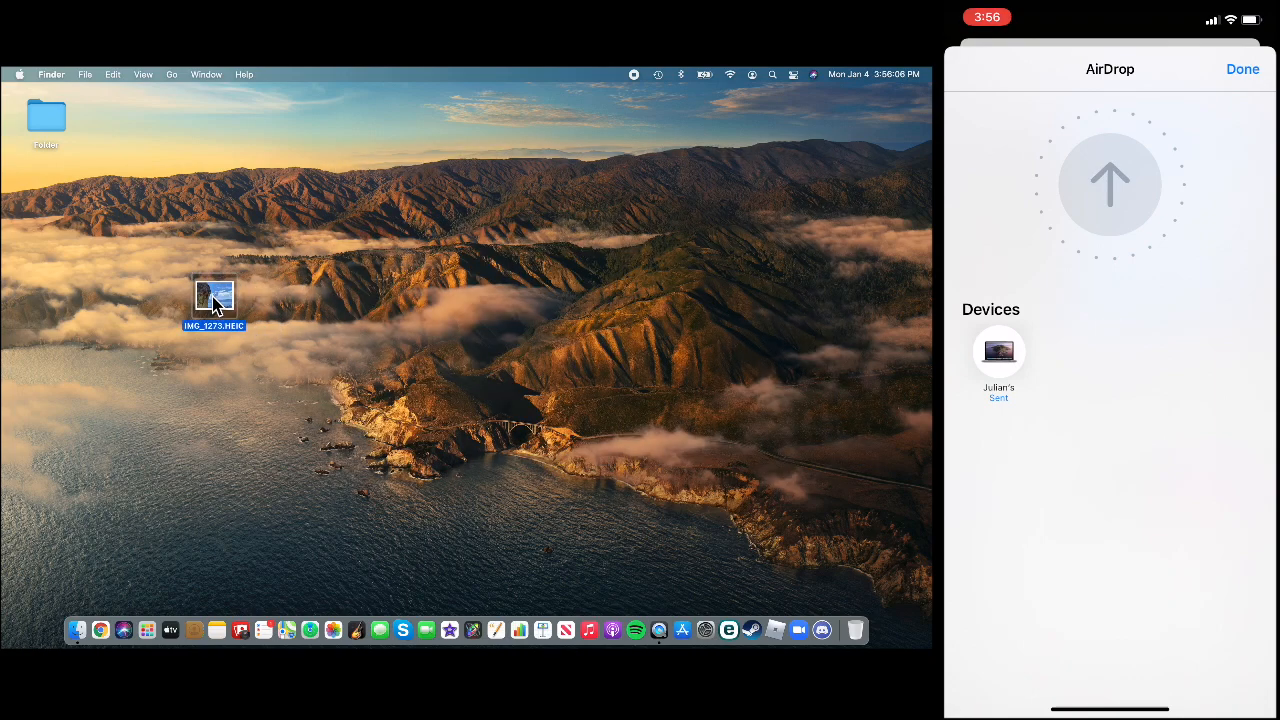
{"action": "double_click", "coordinate": [214, 300]}
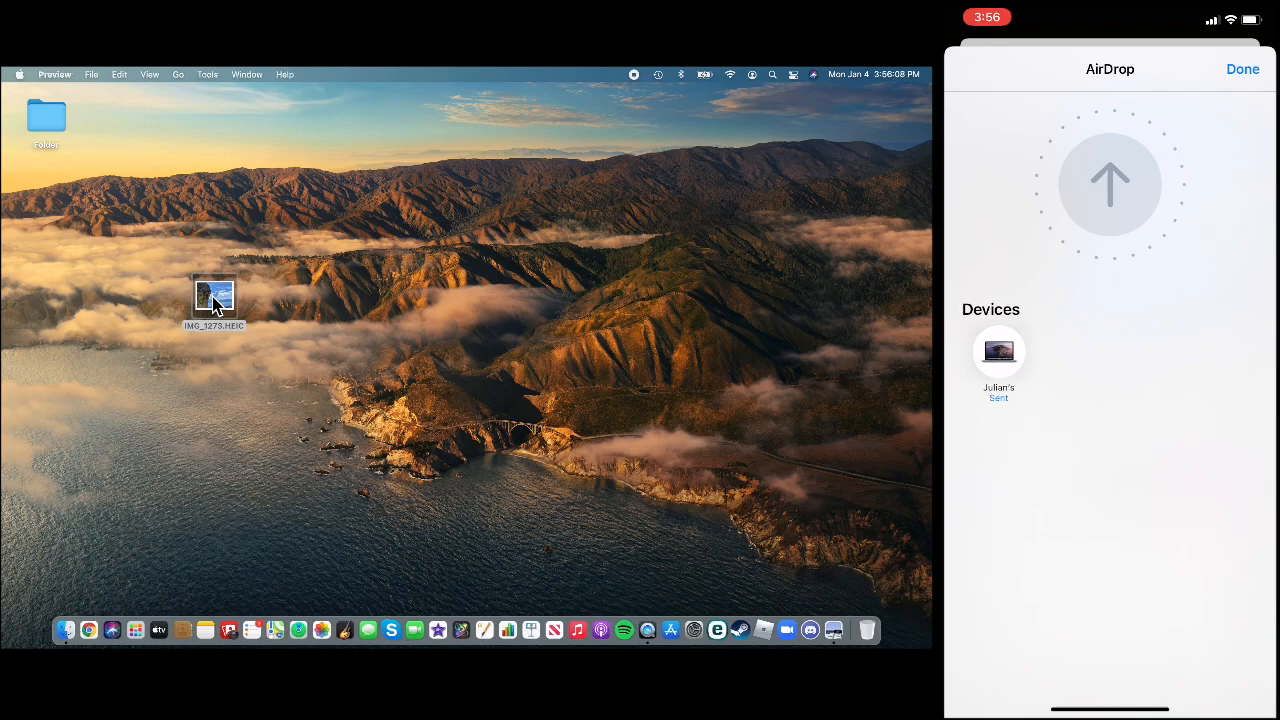
{"action": "double_click", "coordinate": [216, 300]}
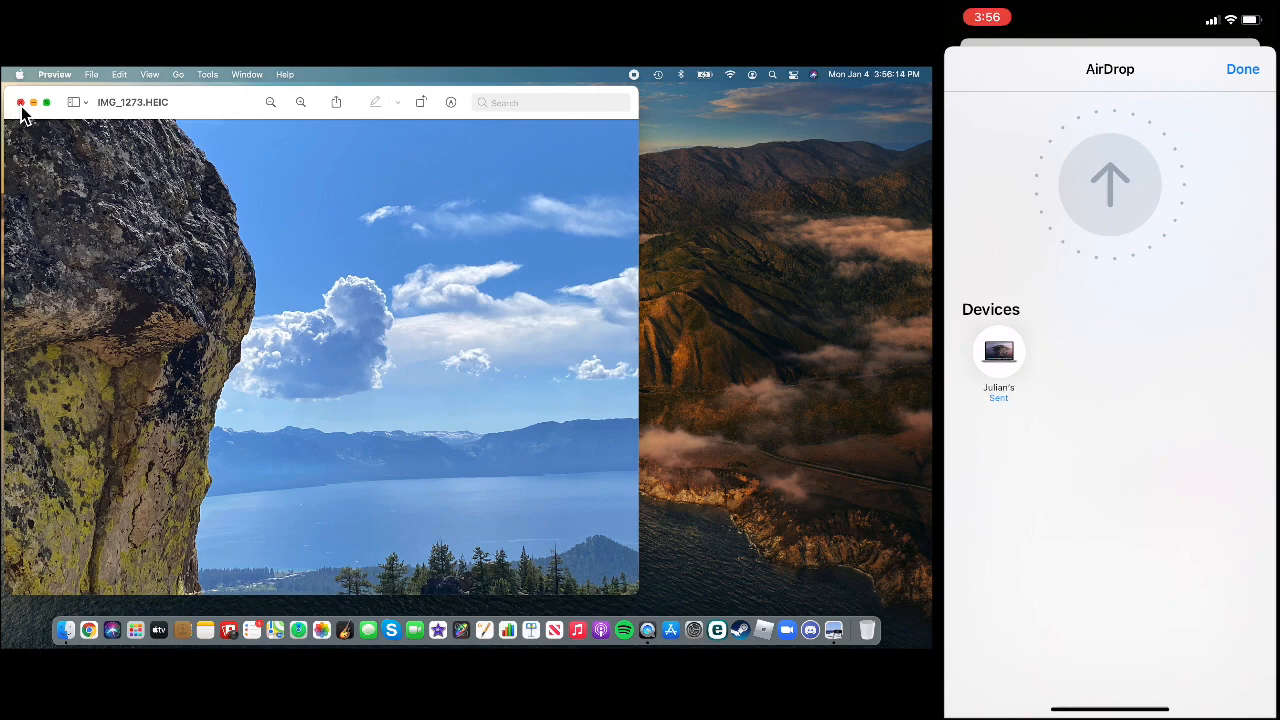
{"action": "left_click", "coordinate": [20, 102]}
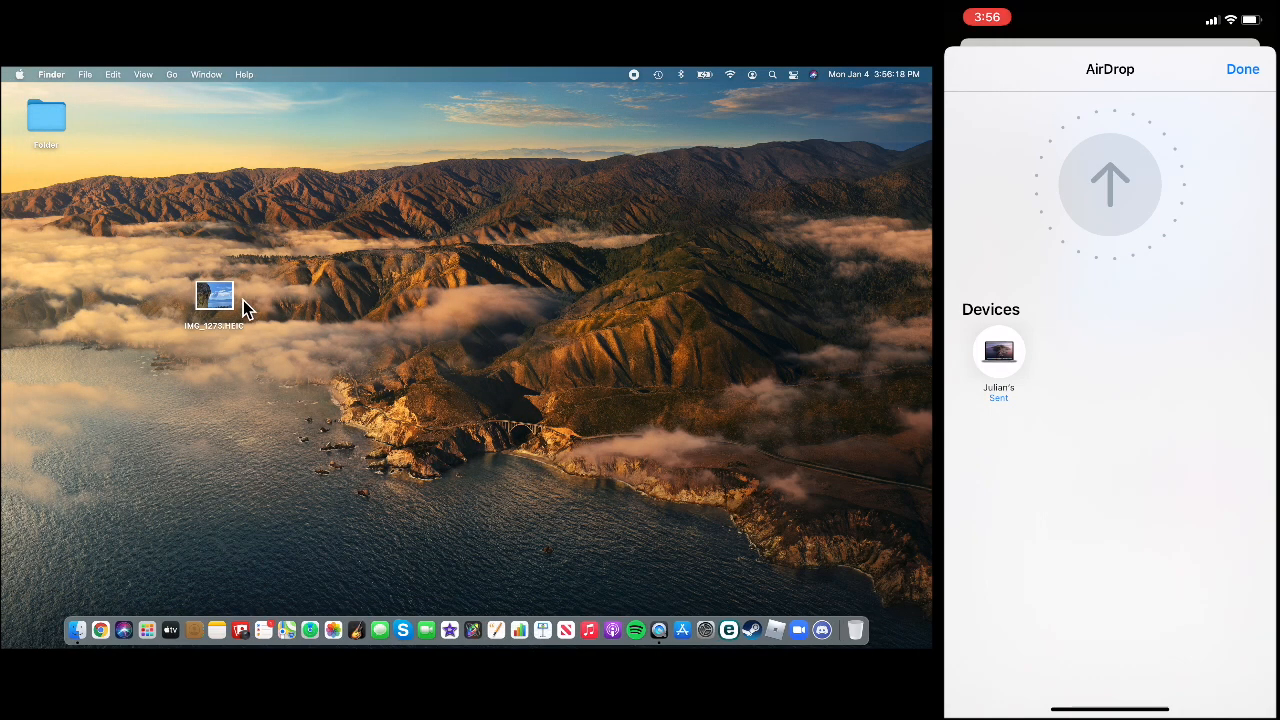
- Reposition IMG_1273.HEIC to the top-left of the desktop beneath the folder
{"action": "left_click_drag", "start_coordinate": [214, 296], "coordinate": [48, 178]}
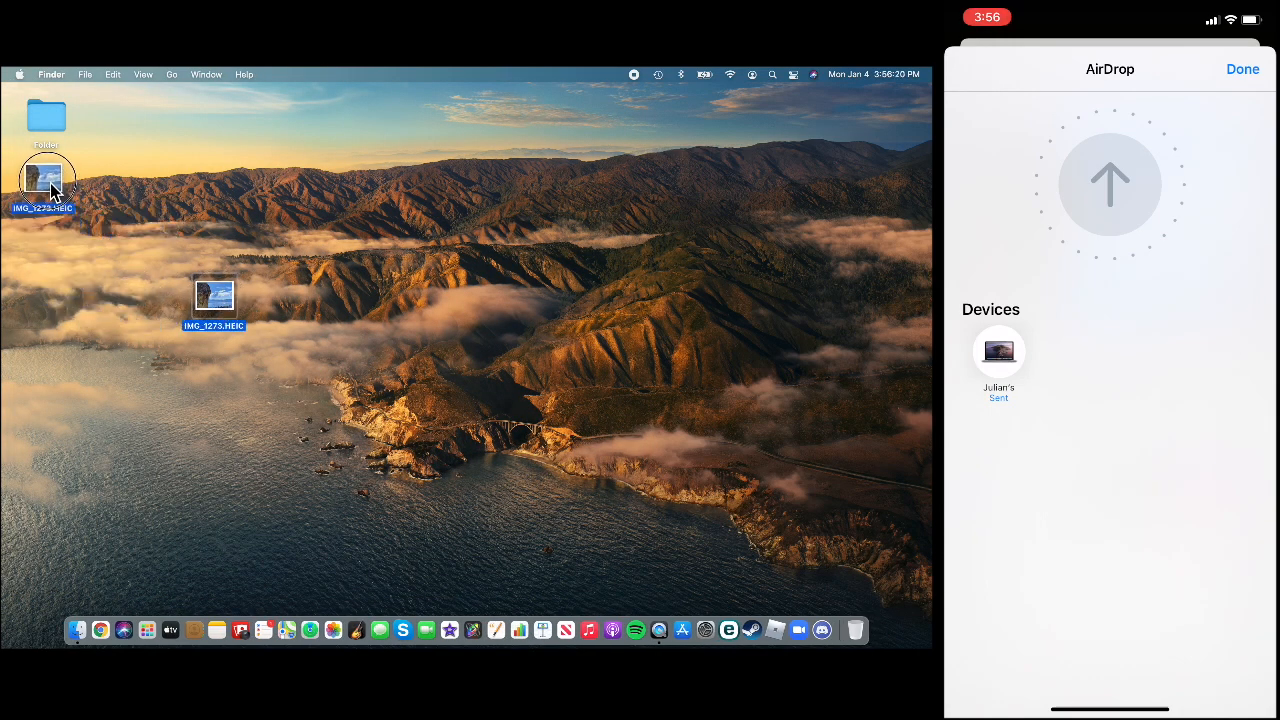
{"action": "left_click", "coordinate": [1242, 68]}
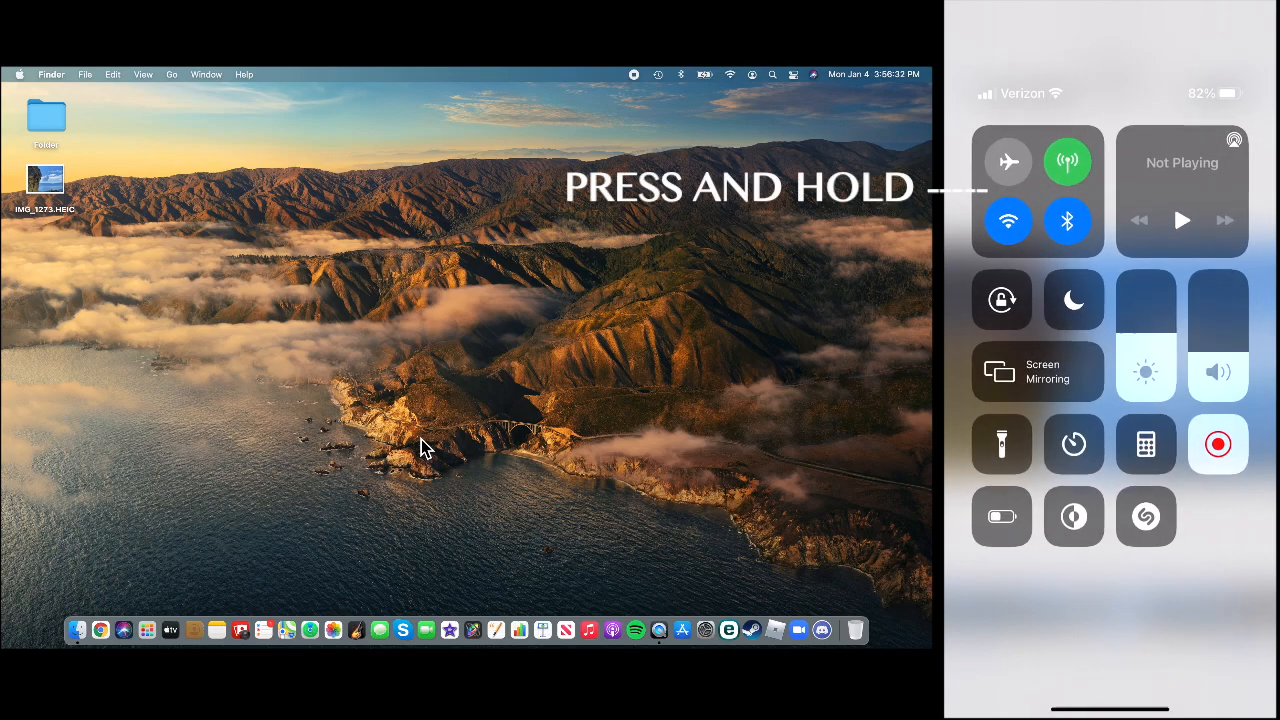
- Show the iPhone's AirDrop receiving choices from its connectivity tile
{"action": "left_click", "coordinate": [1036, 192]}
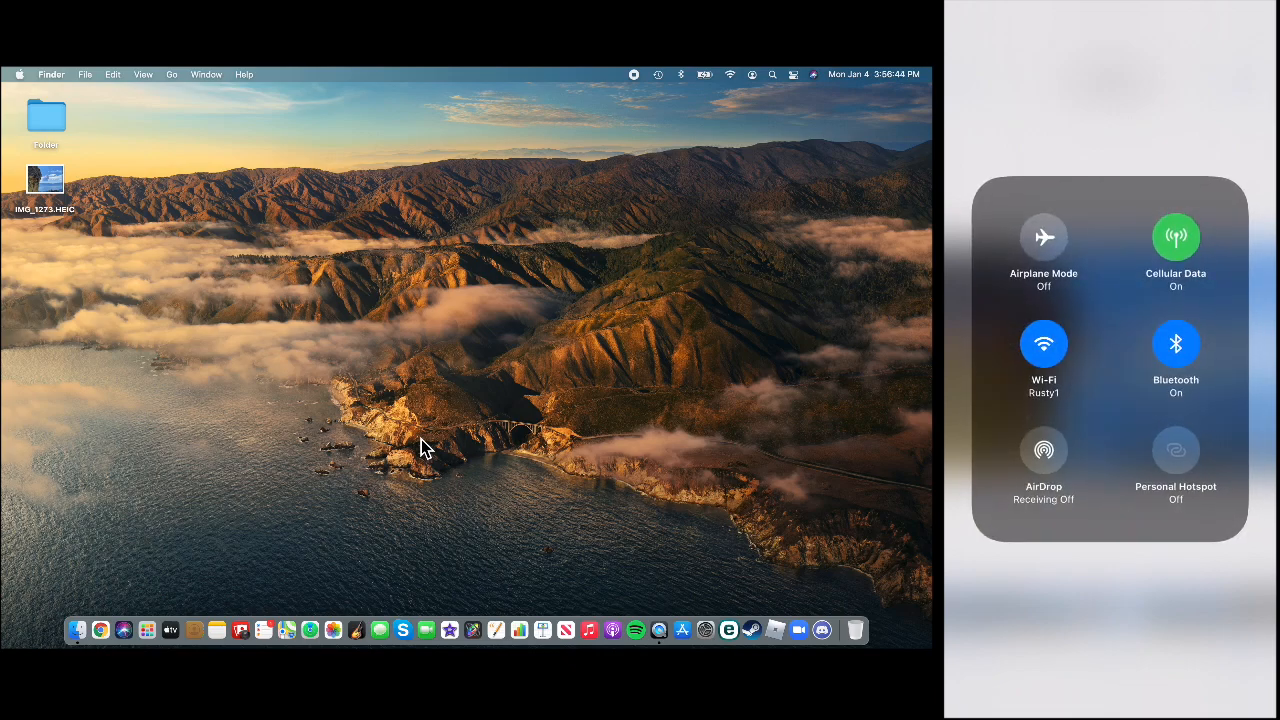
{"action": "left_click", "coordinate": [1044, 460]}
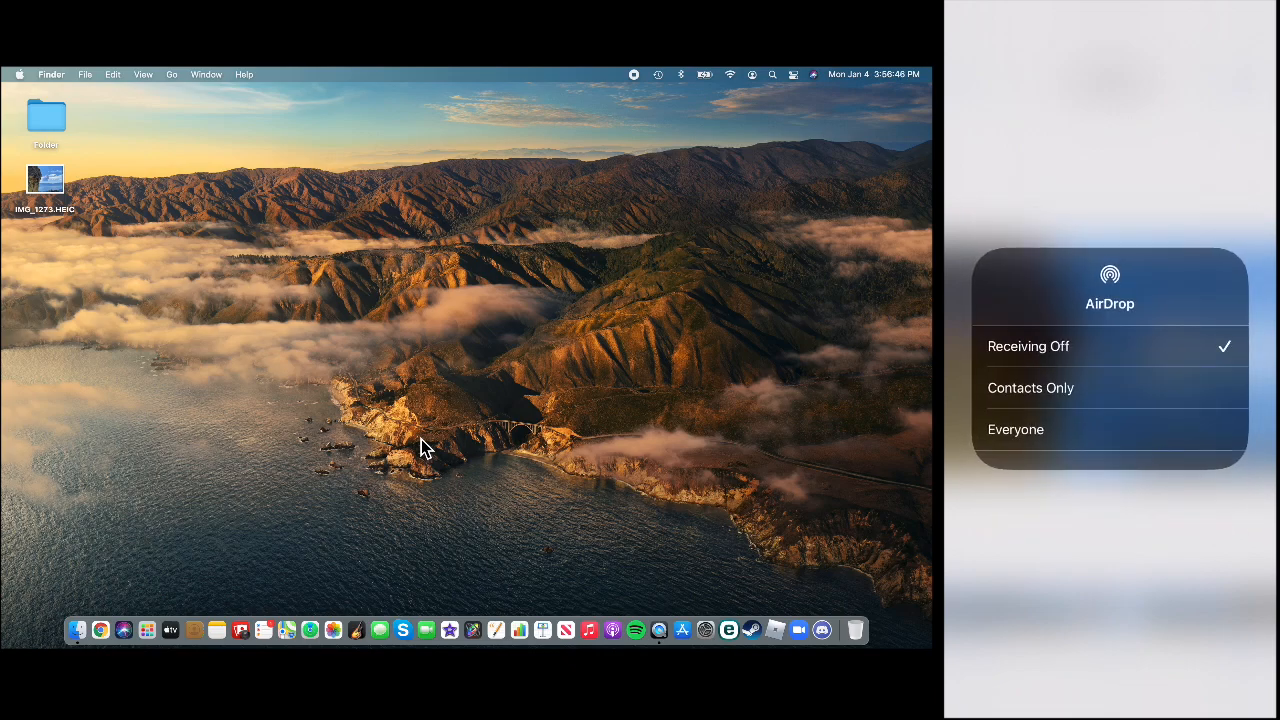